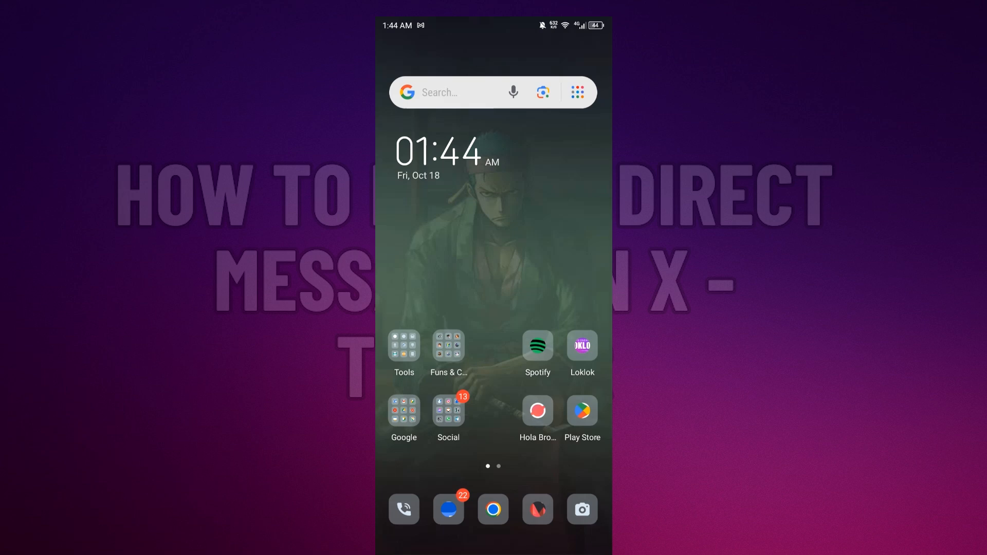
Step: Launch the X app from the launcher search for 'x'
text(x)
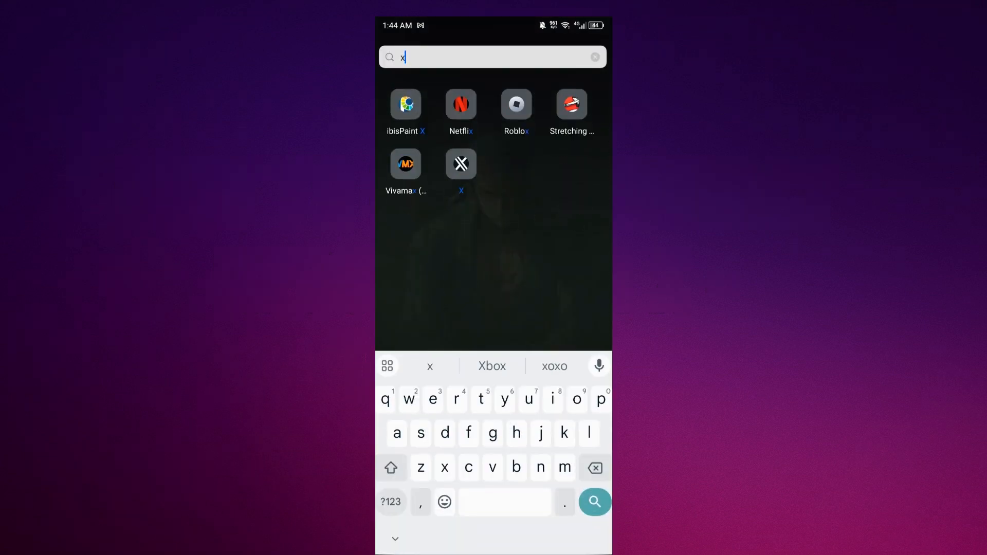
click(460, 164)
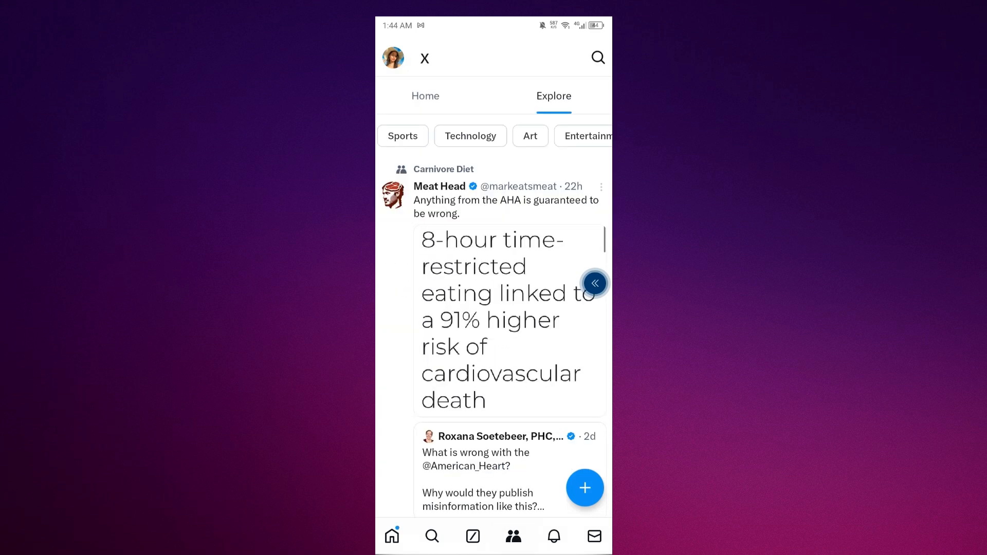
Step: Go to the Direct Messages inbox and accept a pending group message request
click(593, 536)
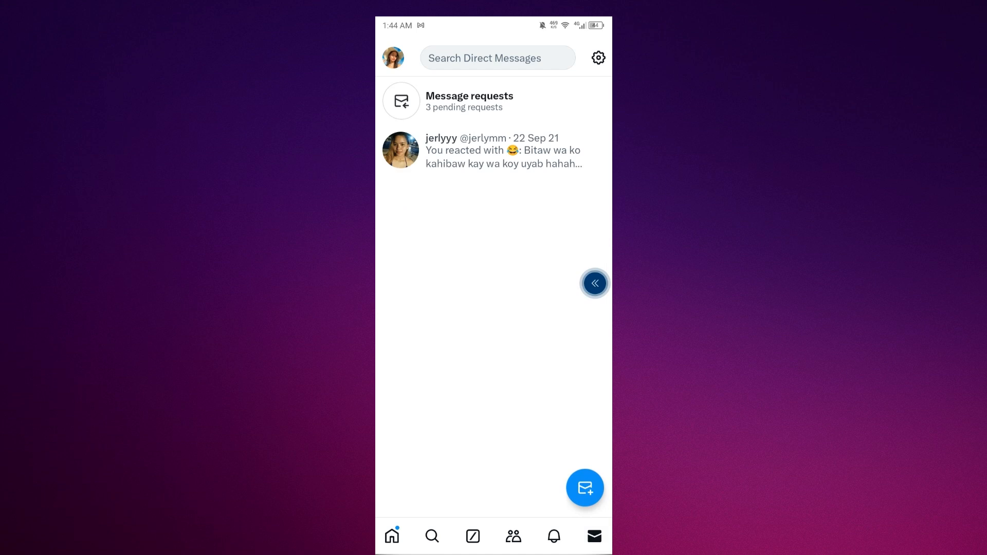
click(492, 150)
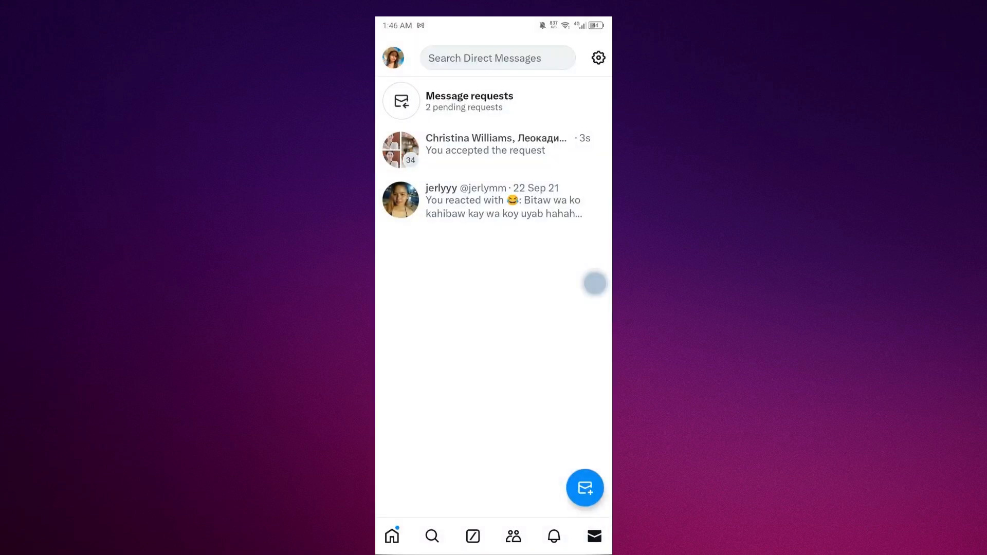
Step: Long-press a conversation to show Pin, Leave, Snooze and Report options
click(492, 200)
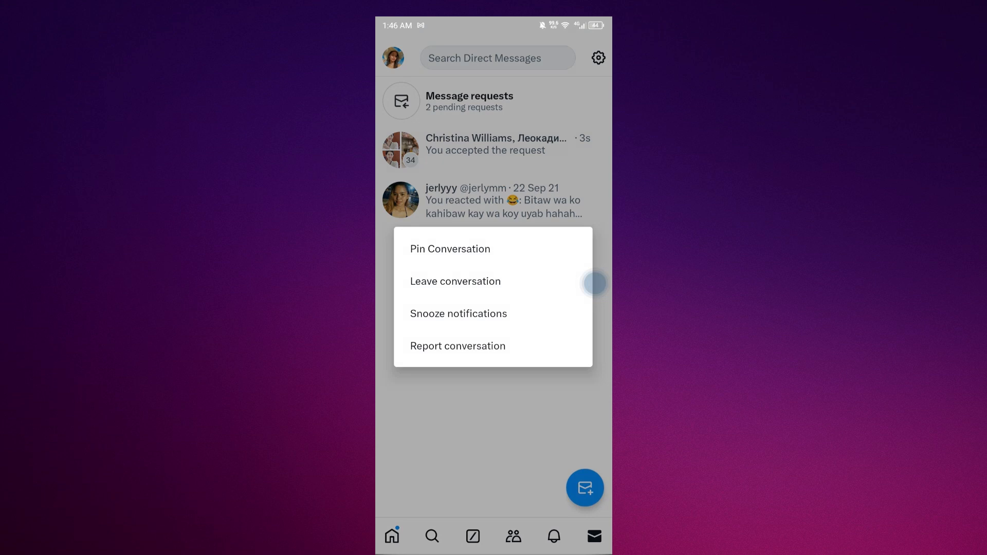
Step: Dismiss the conversation options menu, returning to the inbox
click(493, 428)
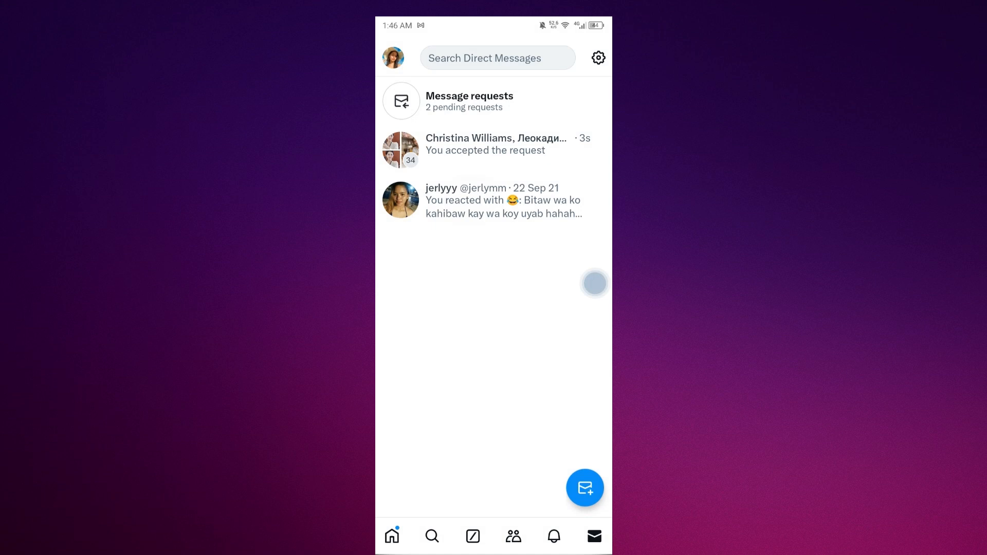